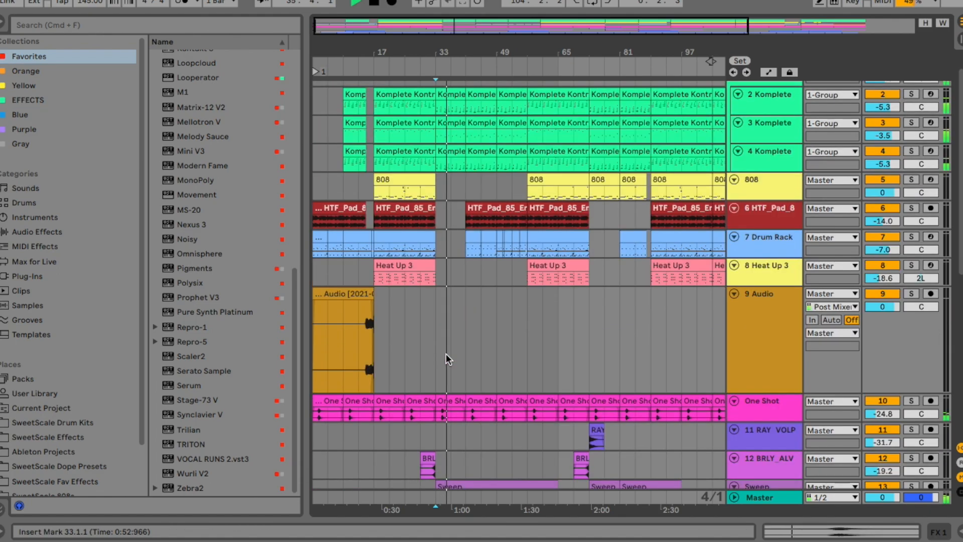
scroll(down, 3)
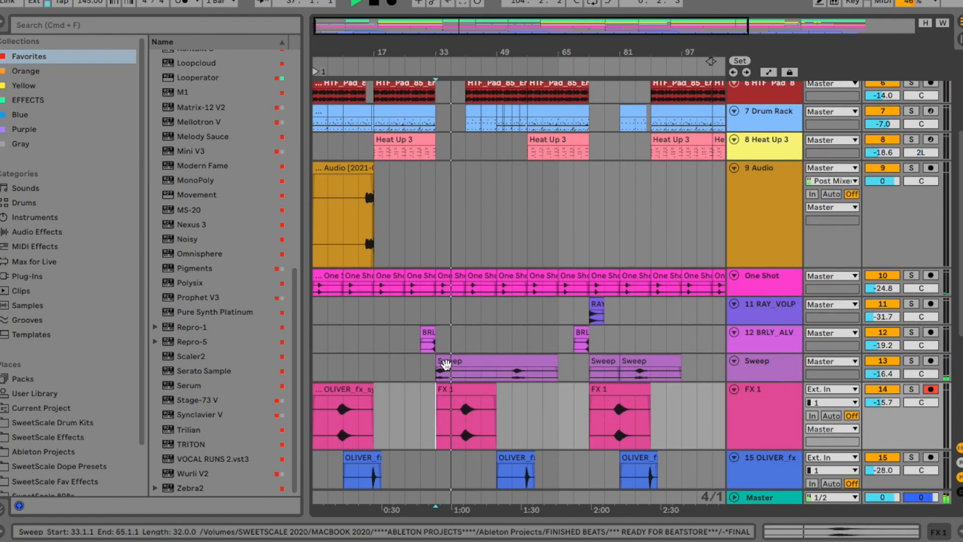